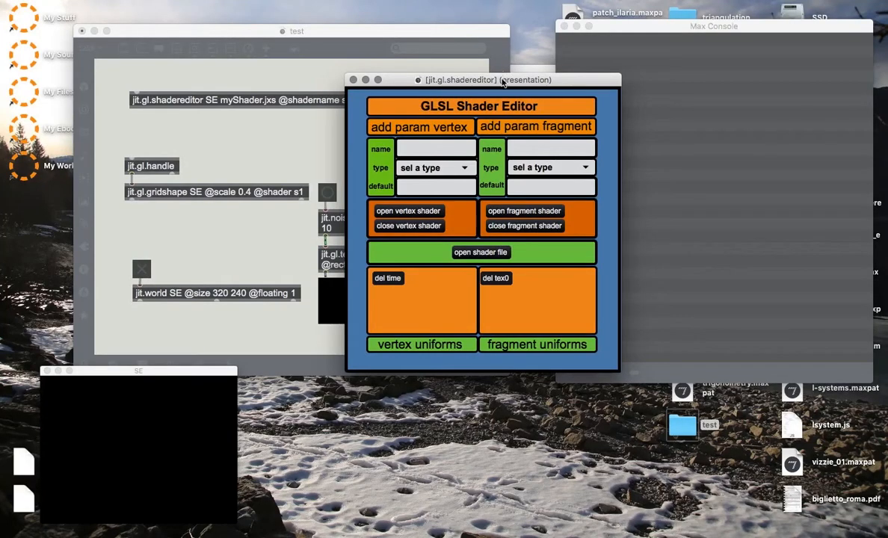
- Reposition the shader editor window and scroll through the myShader.jxs vertex shader code
left_click_drag(501, 80, 452, 99)
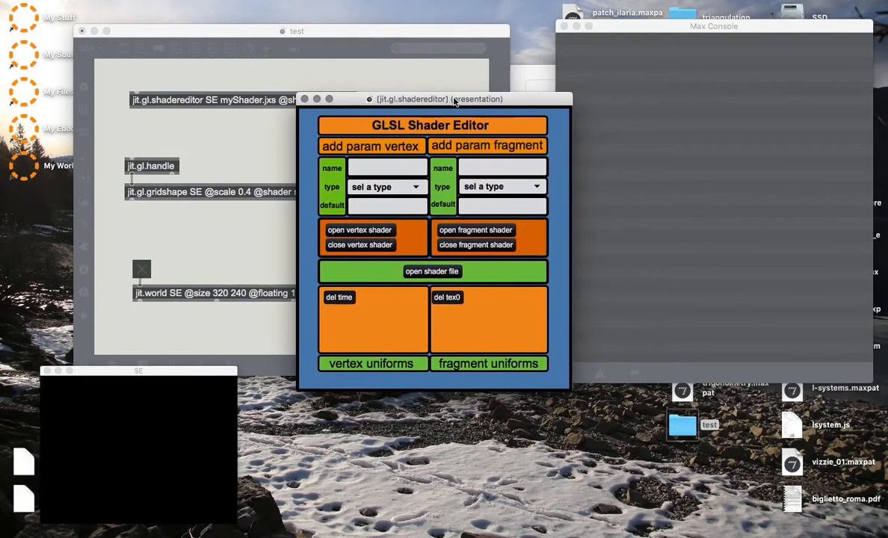
left_click_drag(454, 98, 437, 99)
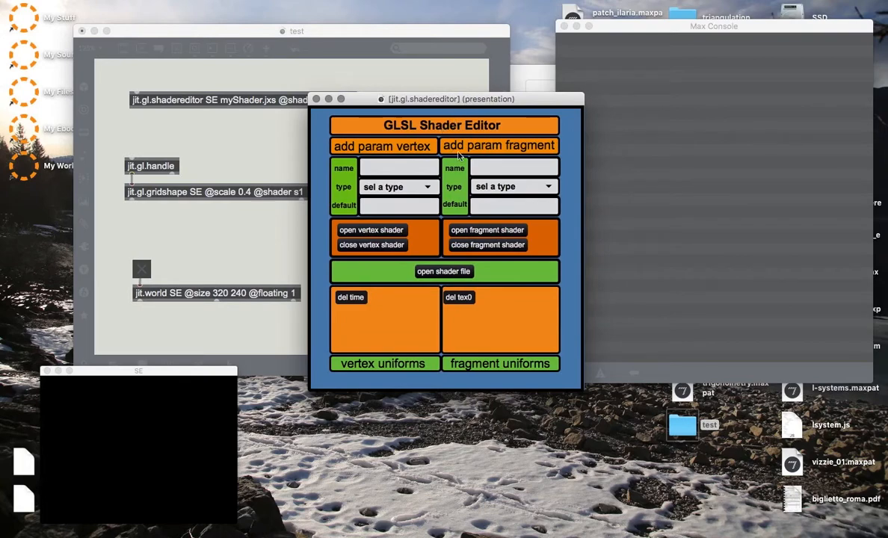
left_click(372, 230)
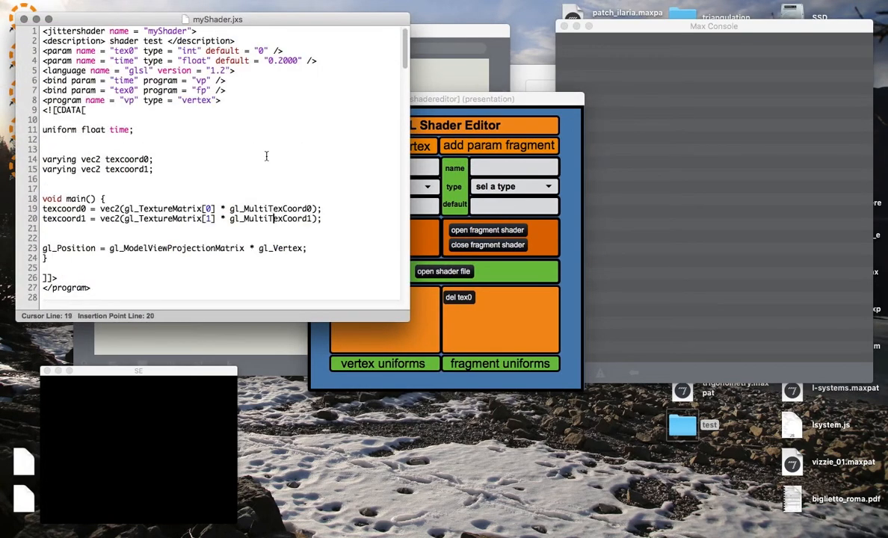
scroll("down", 3)
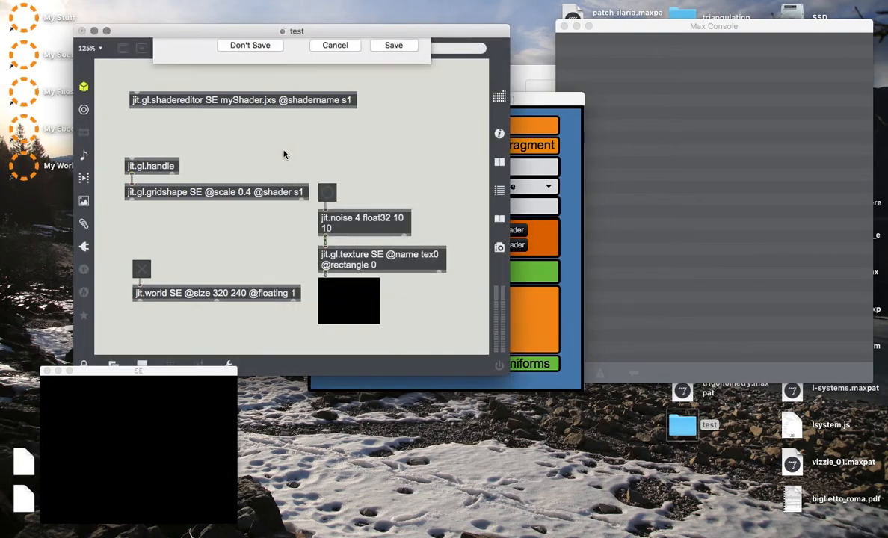
- Discard the old patch and save a new patch as test.maxpat in the Desktop test folder
left_click(249, 45)
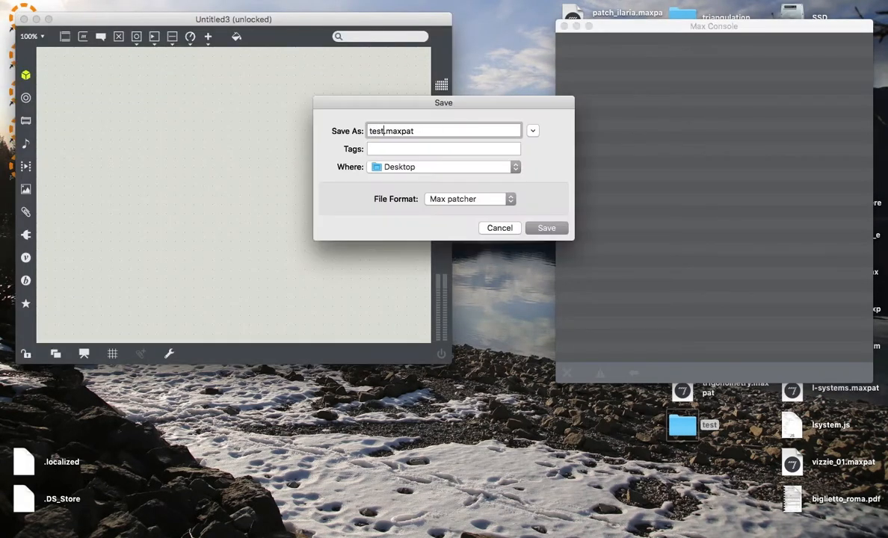
left_click(546, 228)
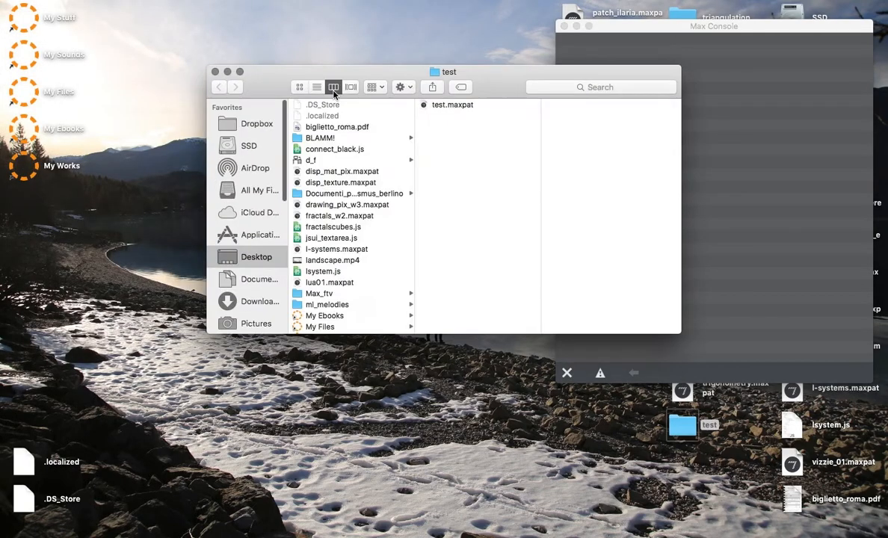
- Select test.maxpat in the Desktop test folder and open it in Max
left_click(452, 104)
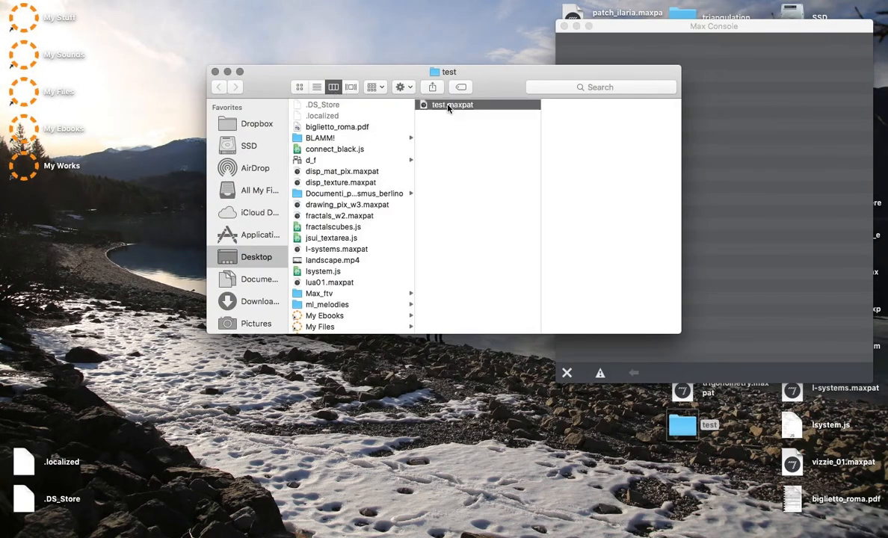
double_click(452, 105)
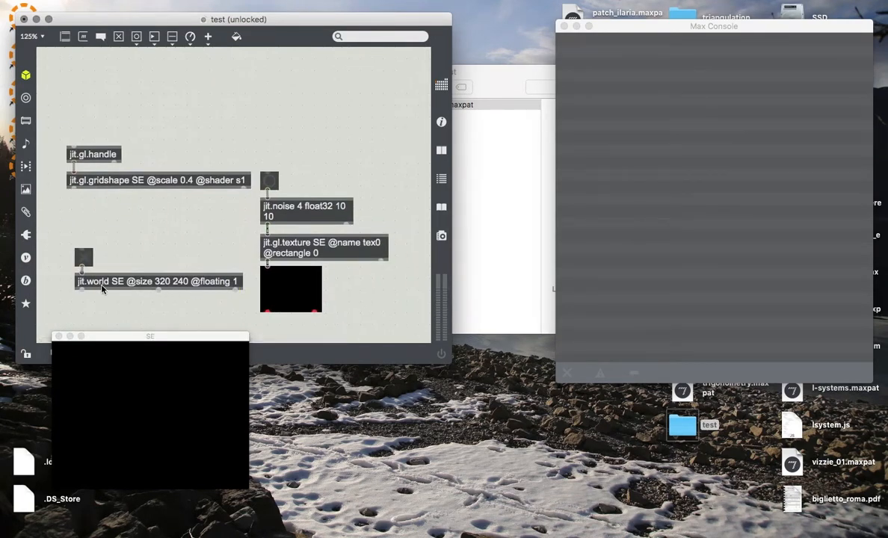
mouse_move(136, 181)
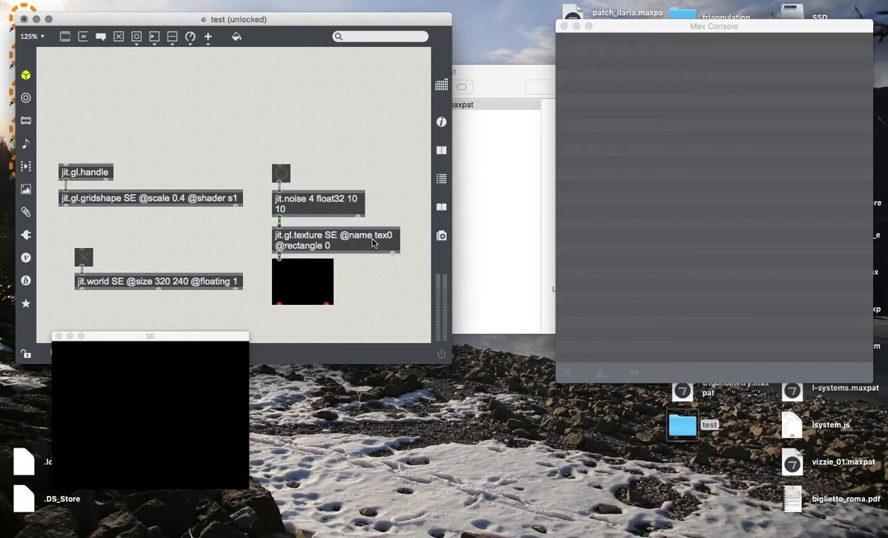
mouse_move(326, 250)
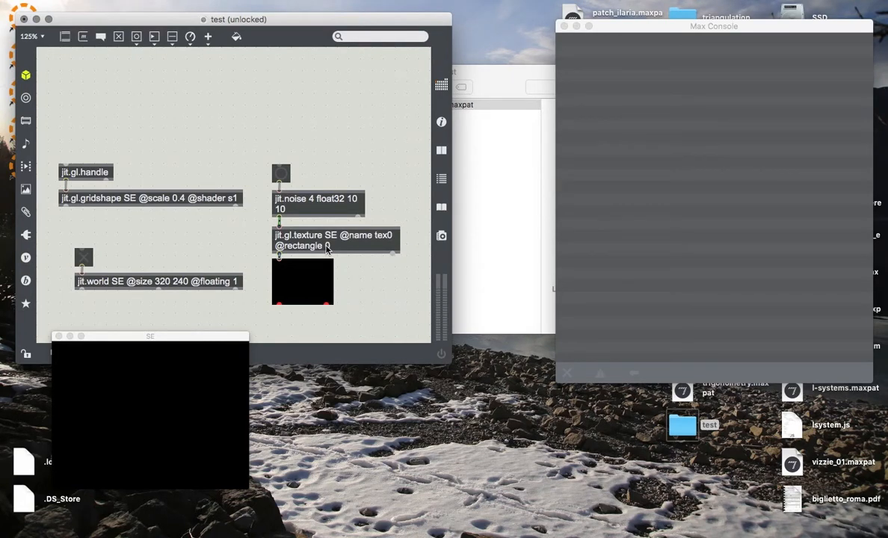
mouse_move(312, 219)
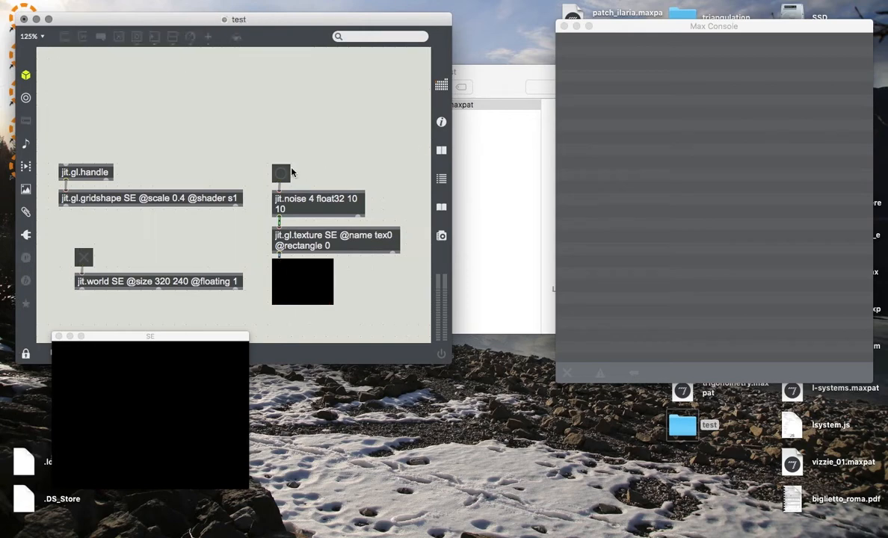
mouse_move(85, 267)
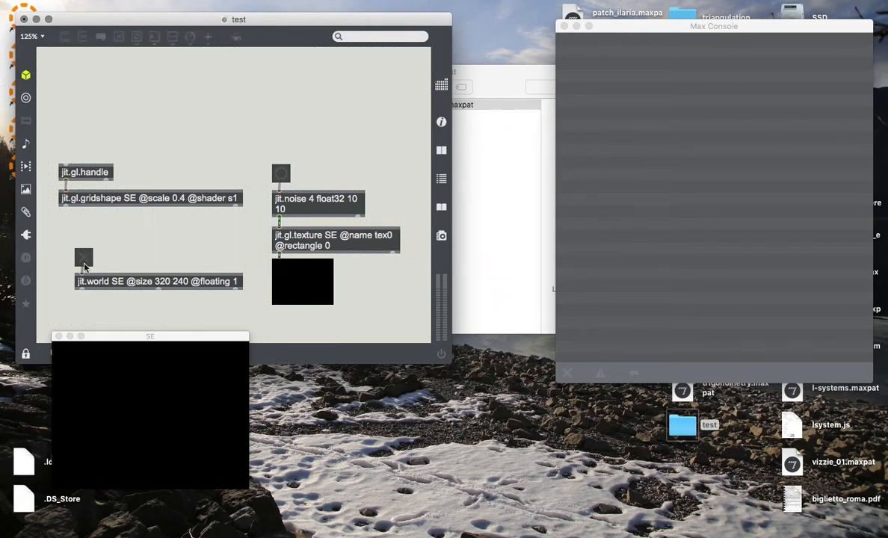
- Switch on the jit.world toggle to render the noise colours and gray sphere
left_click(84, 257)
type("jit.gl.shadereditor SE")
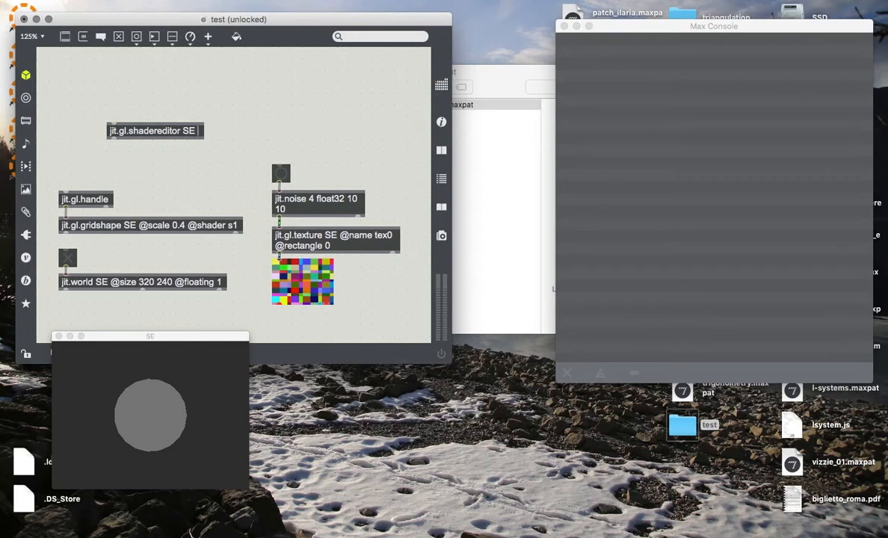
- Give the jit.gl.shadereditor SE object the myShader.jxs argument
type("myShader")
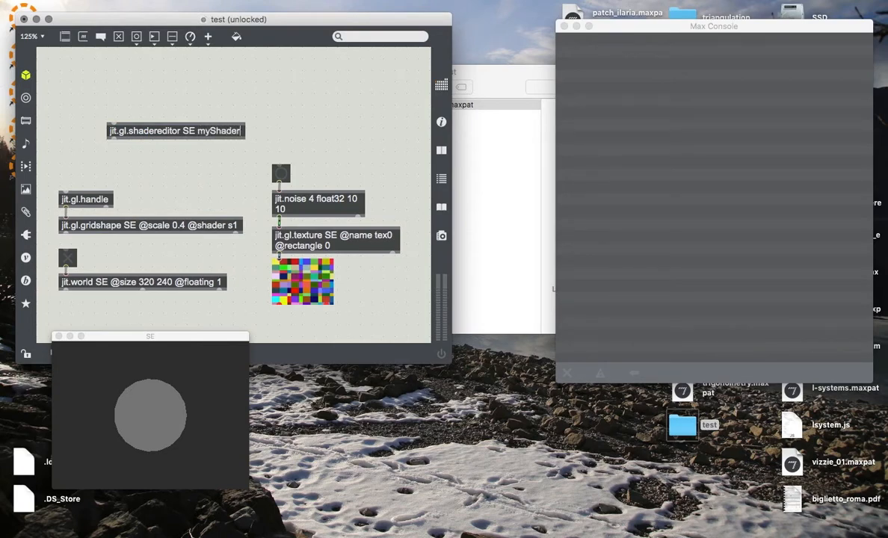
type(".jxs")
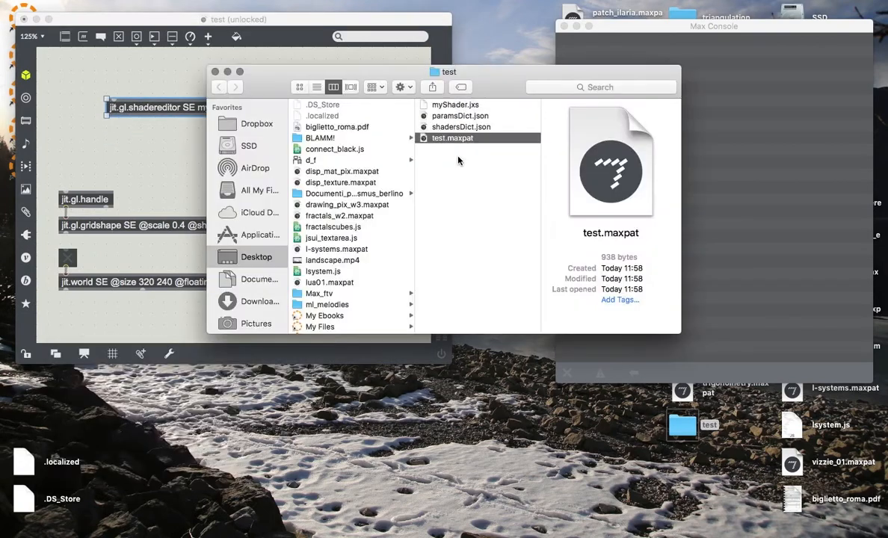
left_click(460, 116)
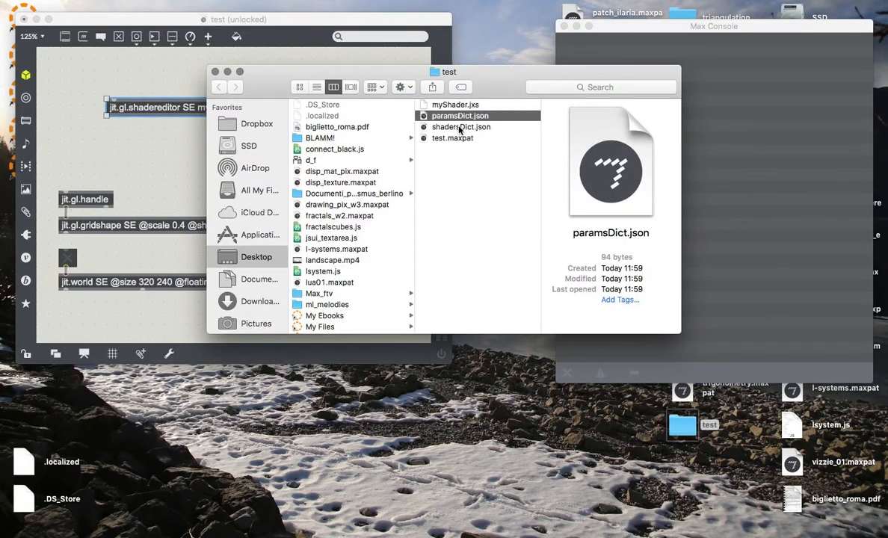
left_click(461, 126)
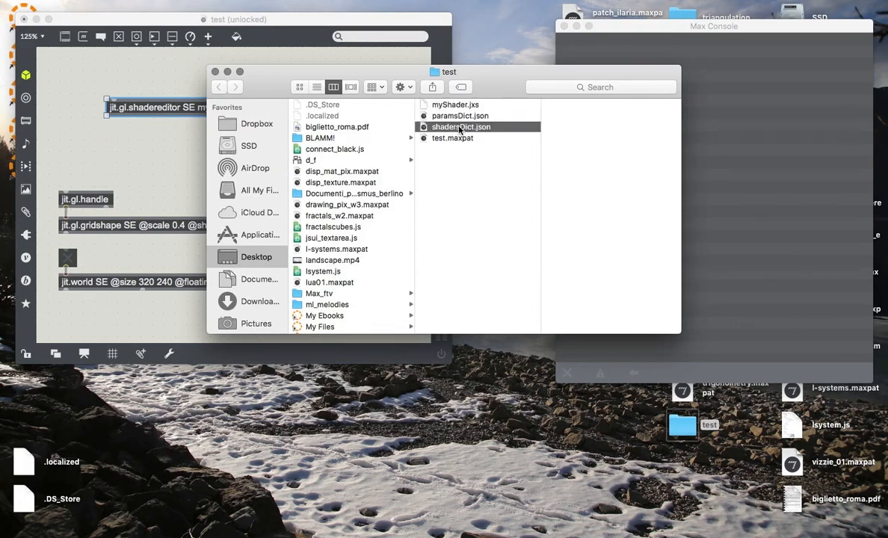
left_click(461, 126)
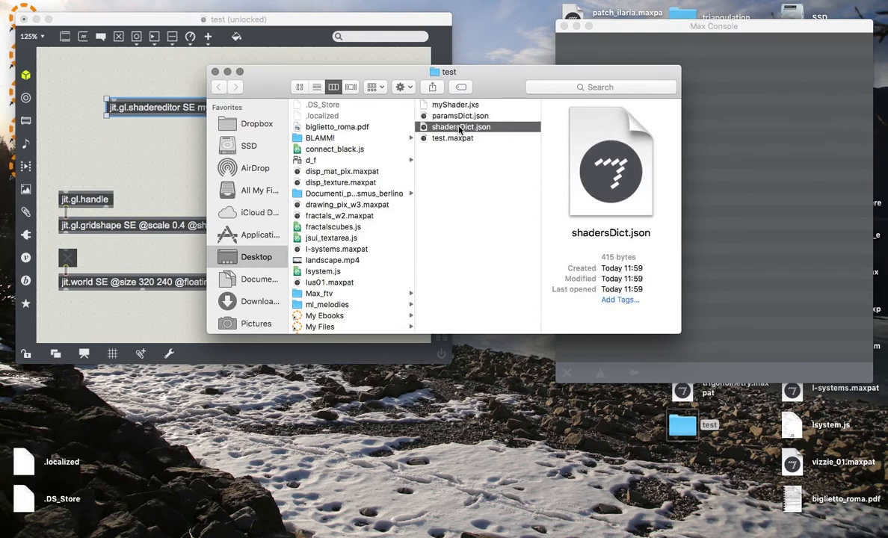
left_click(455, 104)
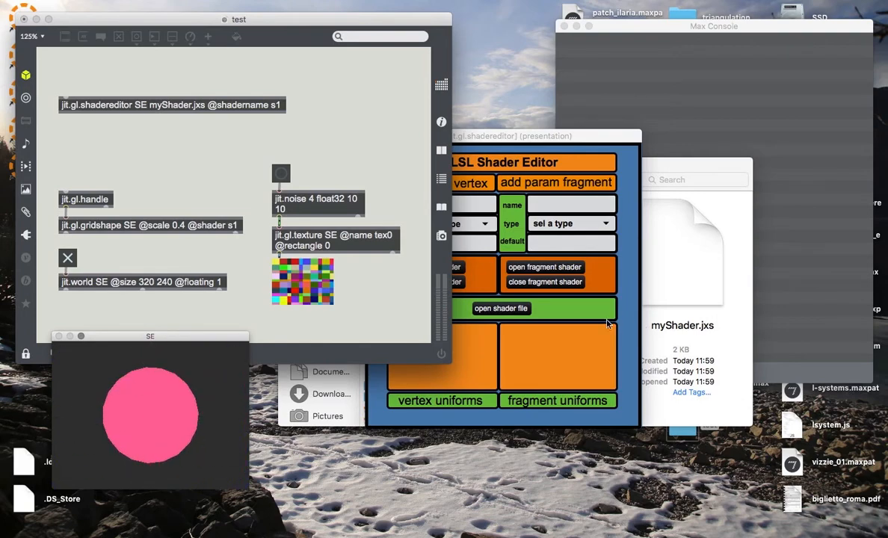
- Open the myShader.jxs source showing its vertex and fragment program code
left_click(501, 308)
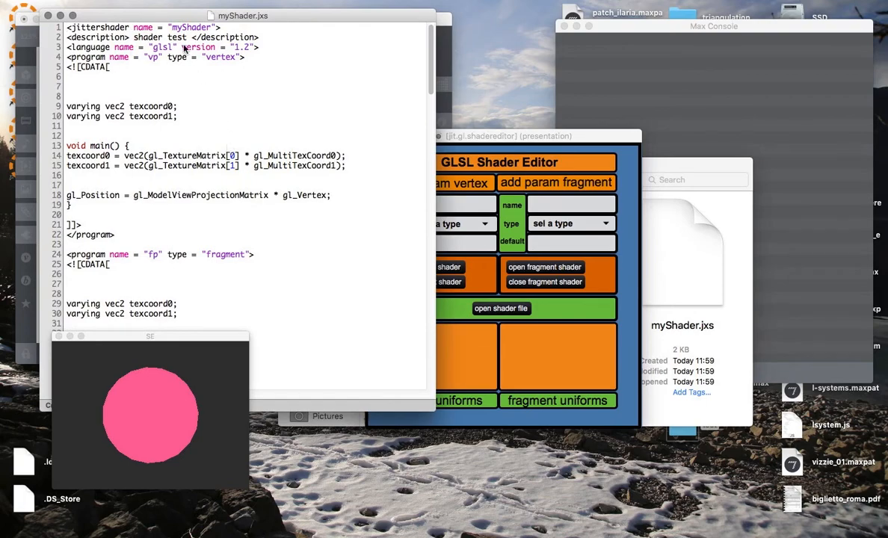
scroll("down", 3)
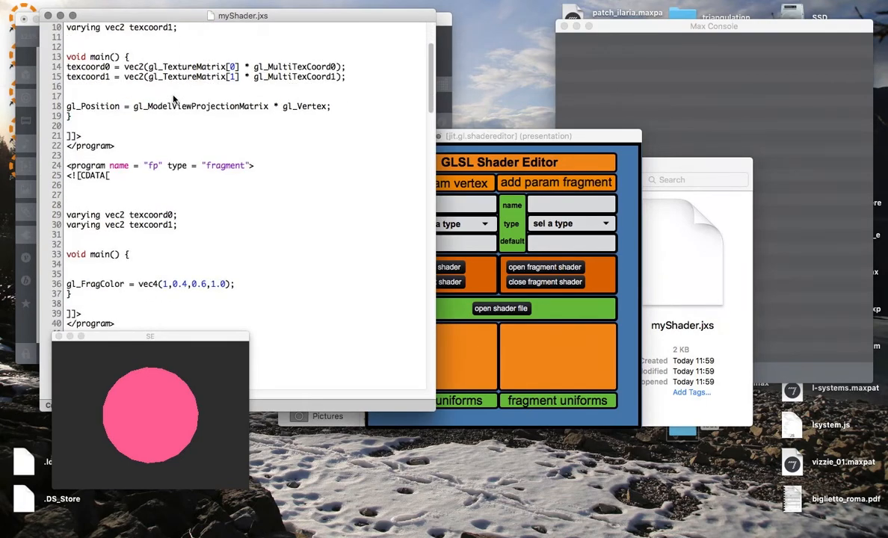
scroll("up", 3)
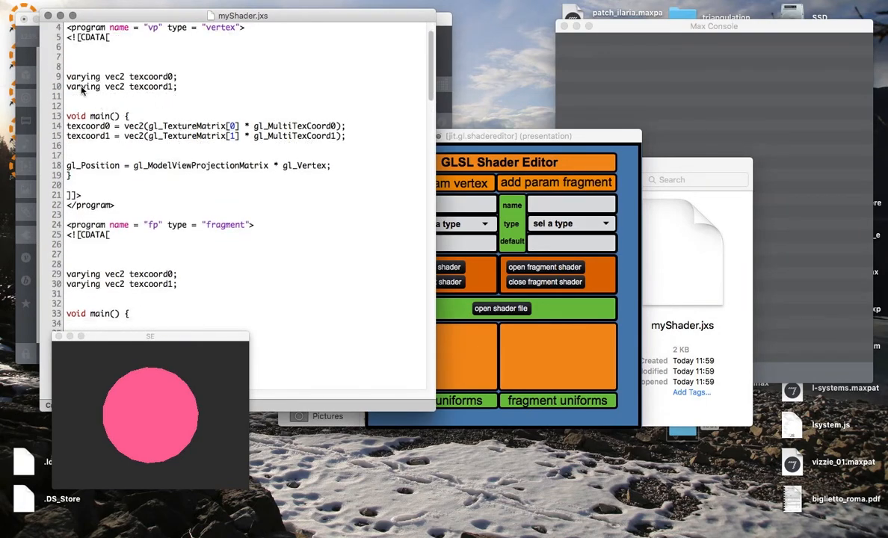
scroll("up", 3)
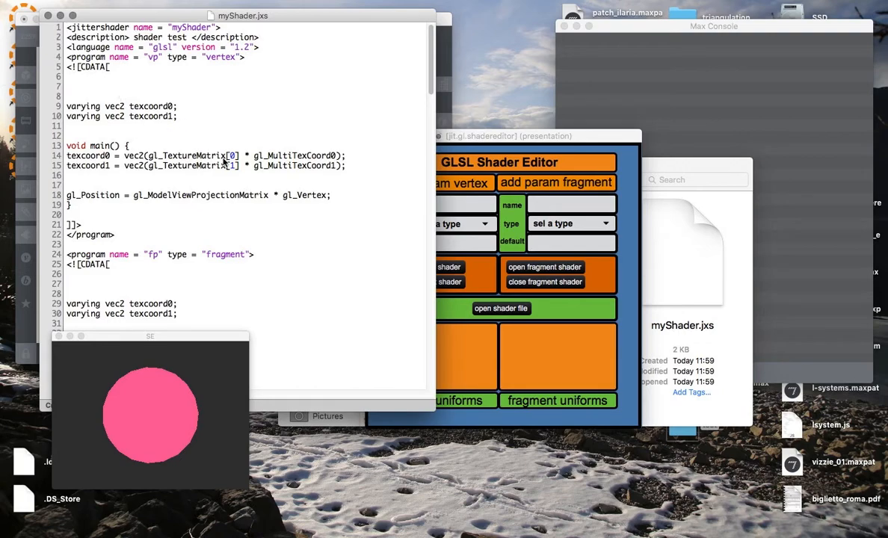
scroll("down", 3)
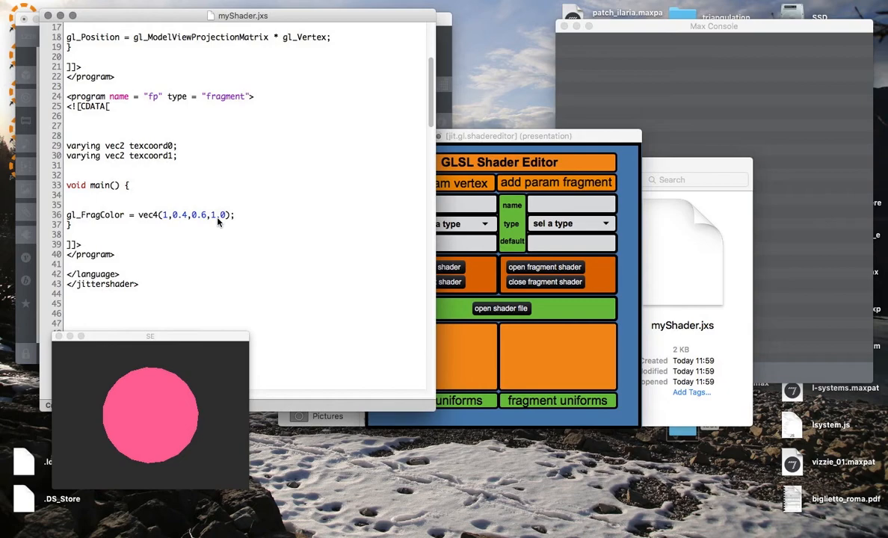
scroll("up", 3)
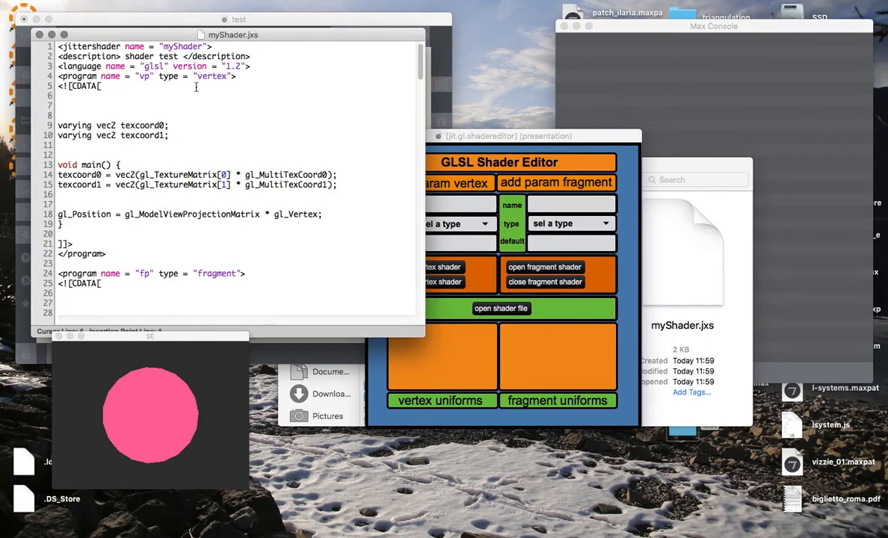
- Add fragment uniform tex0 of type sampler2D with default value 0
scroll("down", 3)
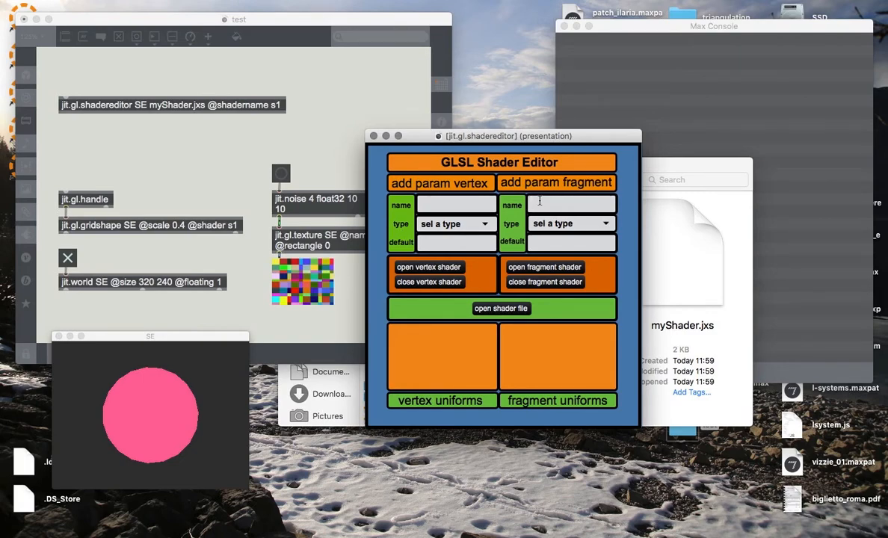
type("tex0")
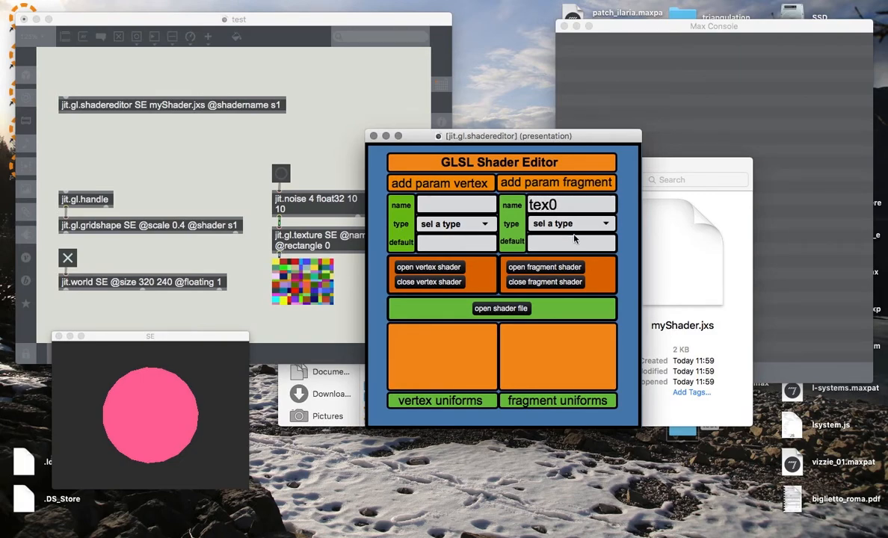
left_click(571, 223)
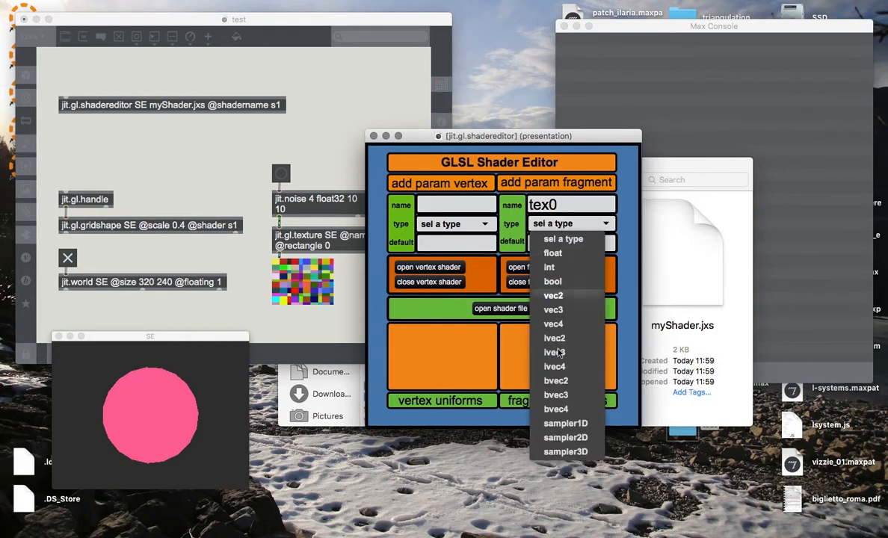
left_click(565, 437)
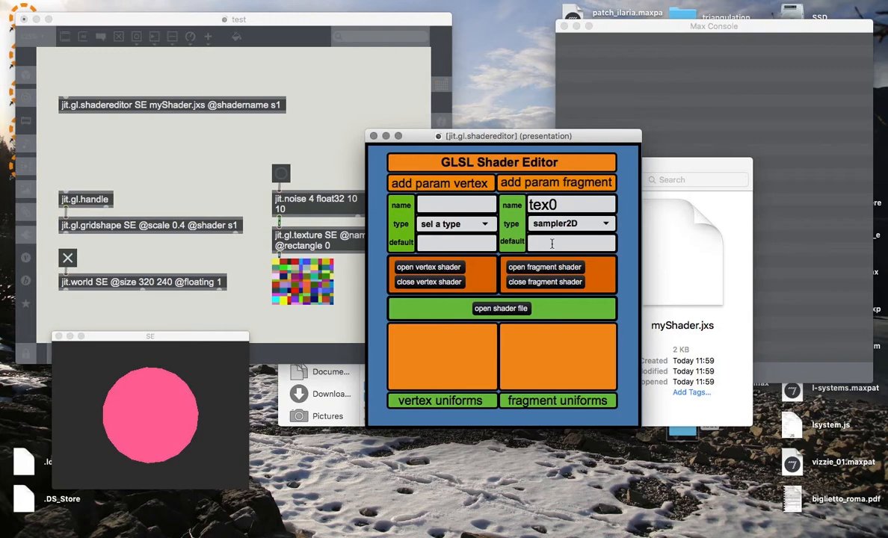
type("0")
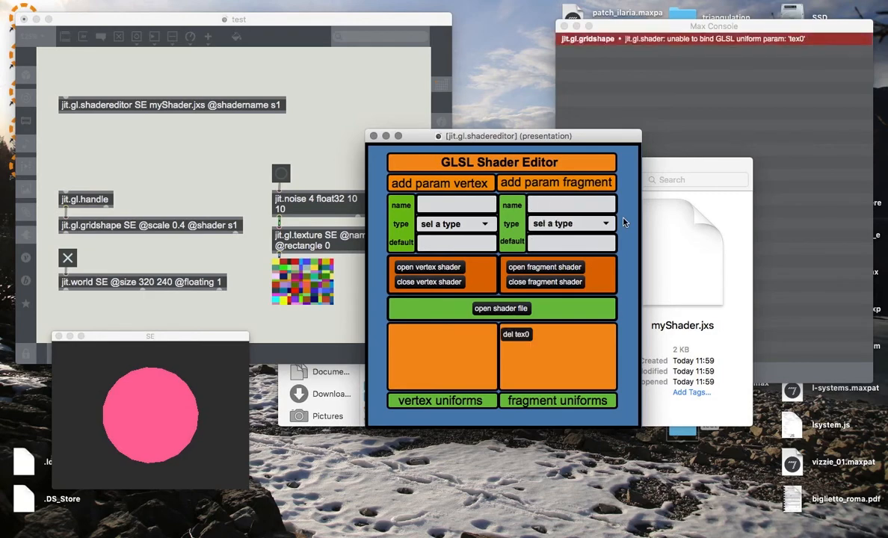
left_click(516, 334)
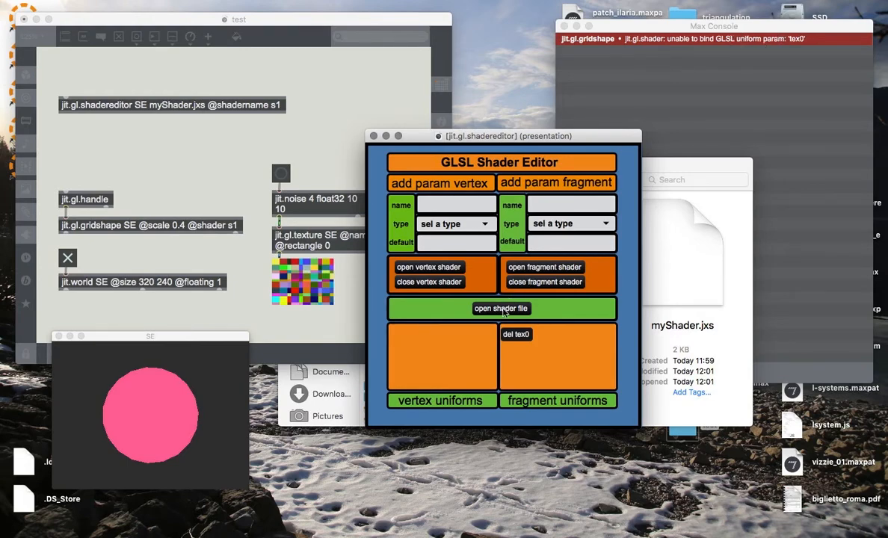
left_click(501, 308)
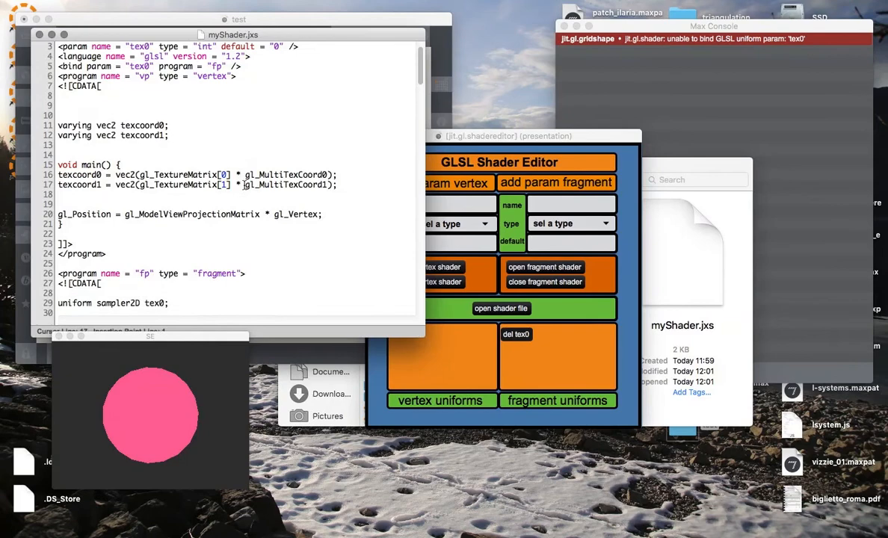
scroll("up", 3)
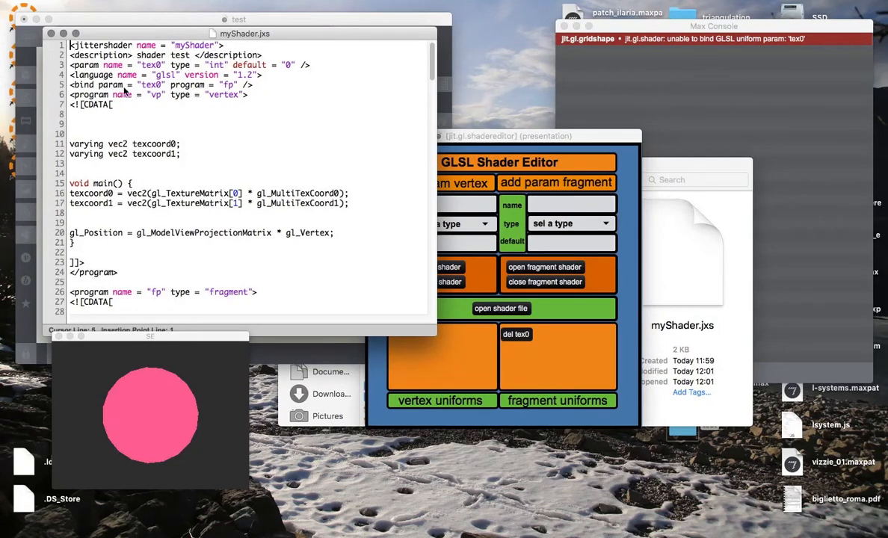
mouse_move(246, 86)
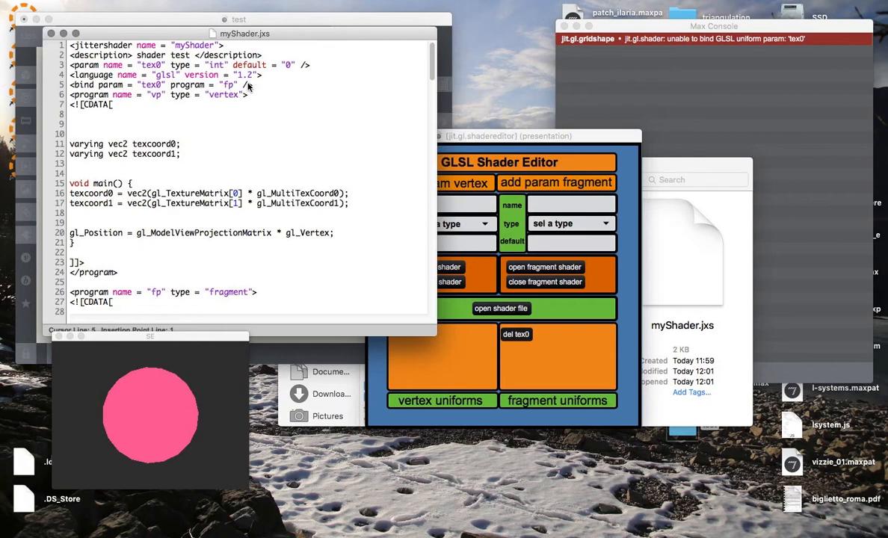
scroll("down", 3)
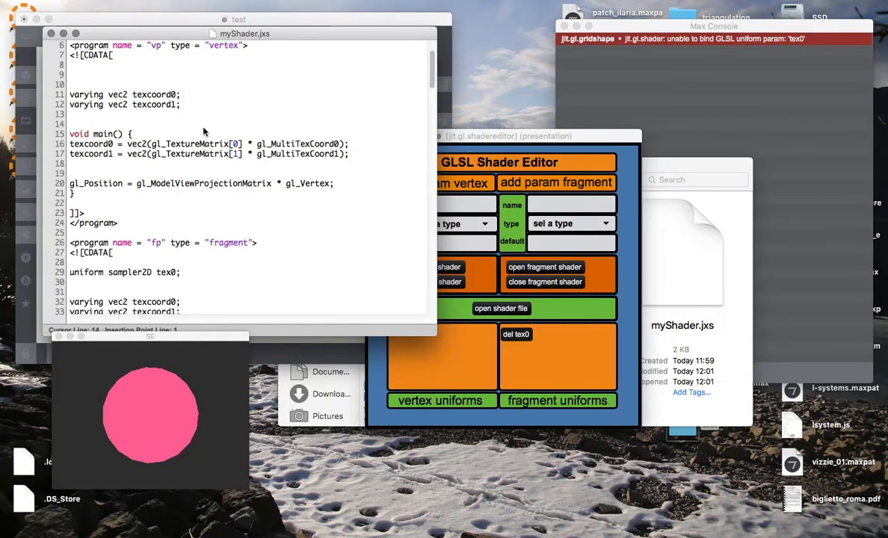
scroll("down", 3)
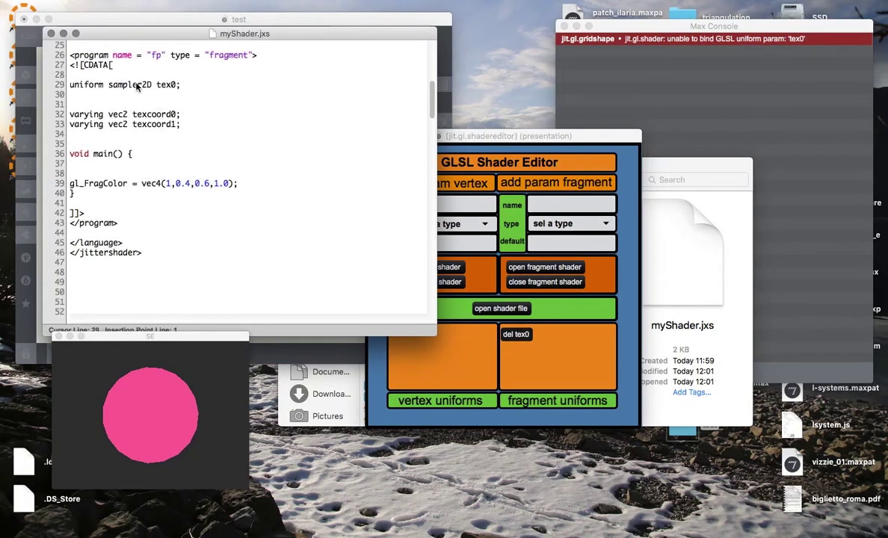
mouse_move(170, 84)
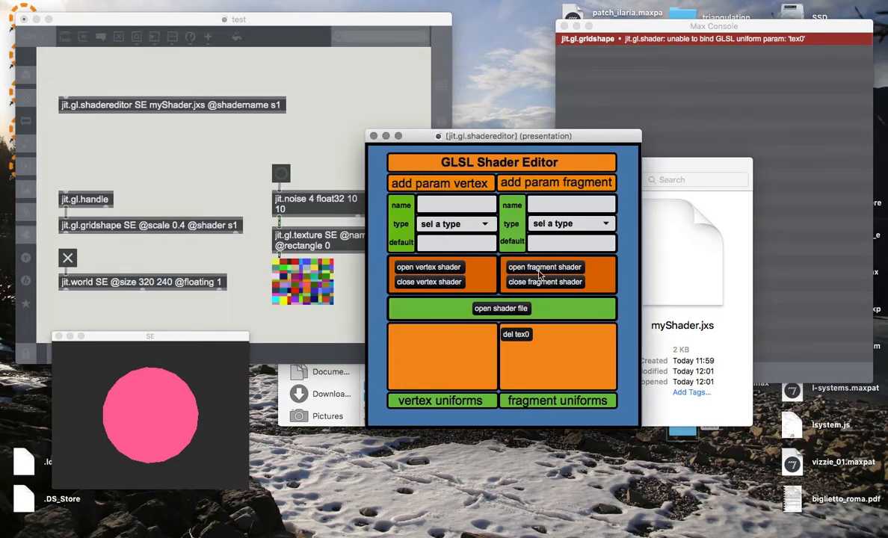
- Sample tex0 at texcoord0 in the fragment shader, fixing a mistyped texture call
left_click(545, 267)
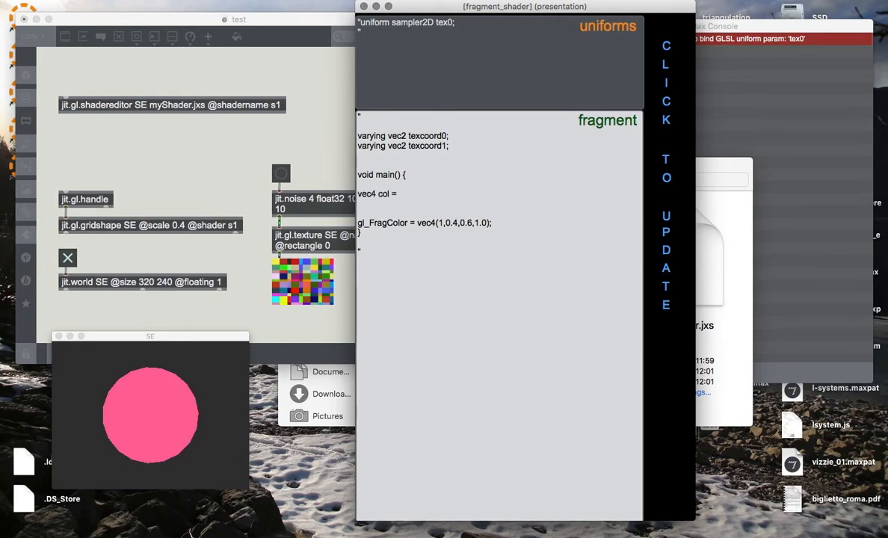
type("texture2DR")
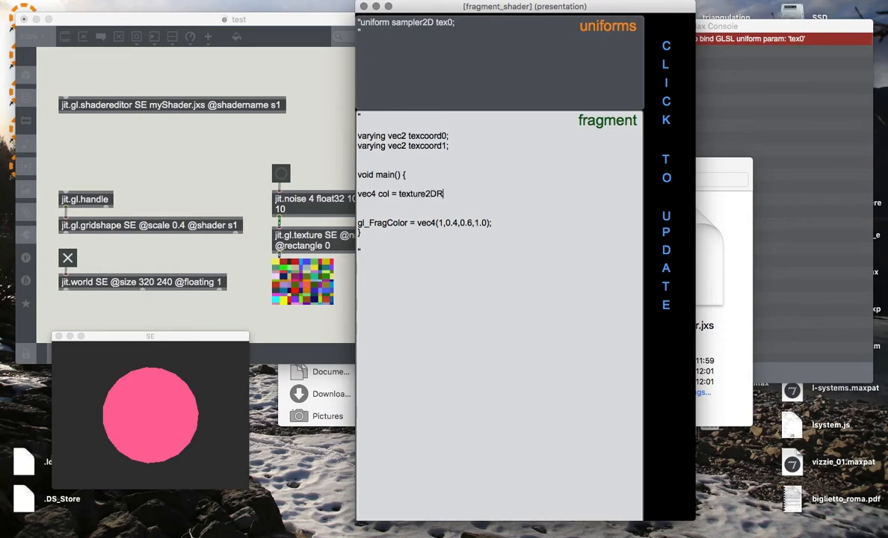
type("ecta")
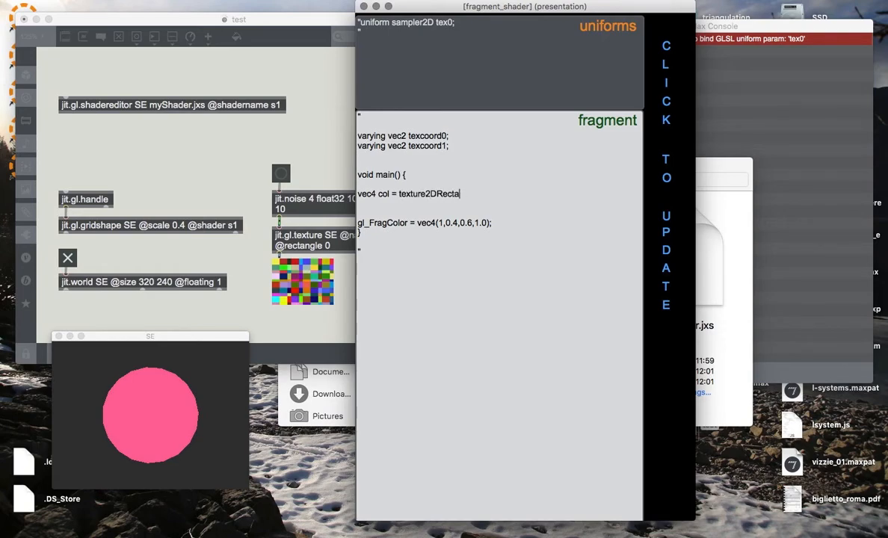
key("backspace")
type("(")
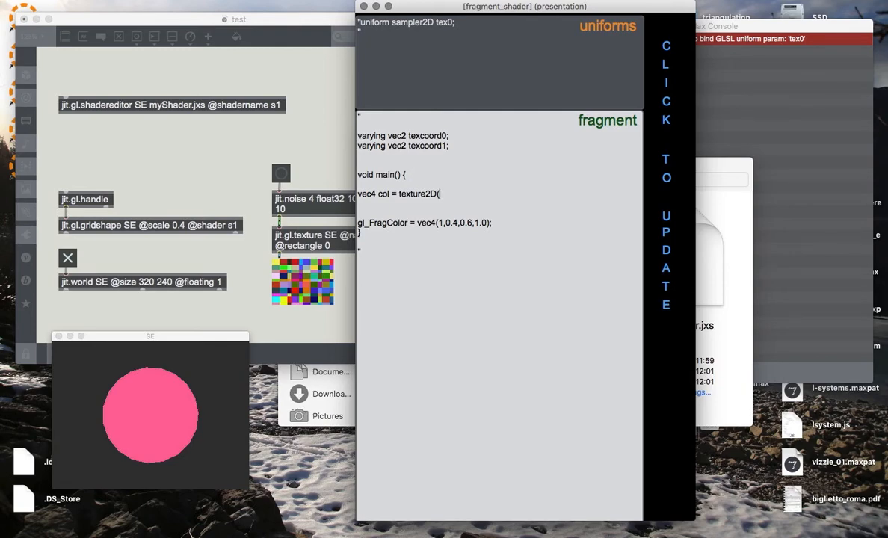
type("tex0")
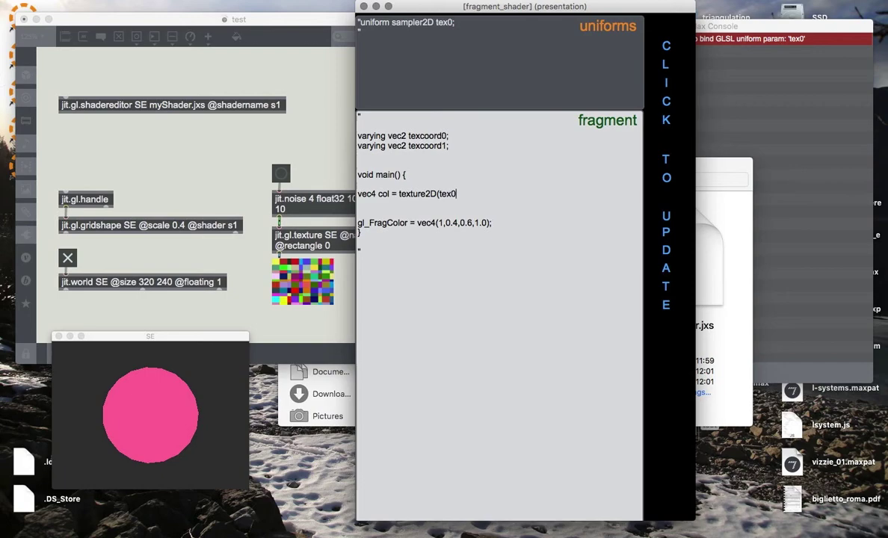
type(", te")
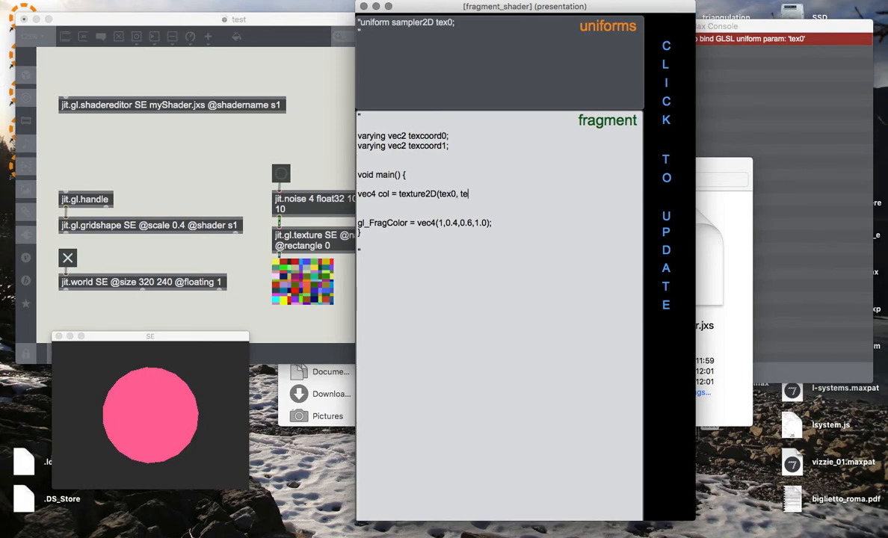
type("xcoord0(")
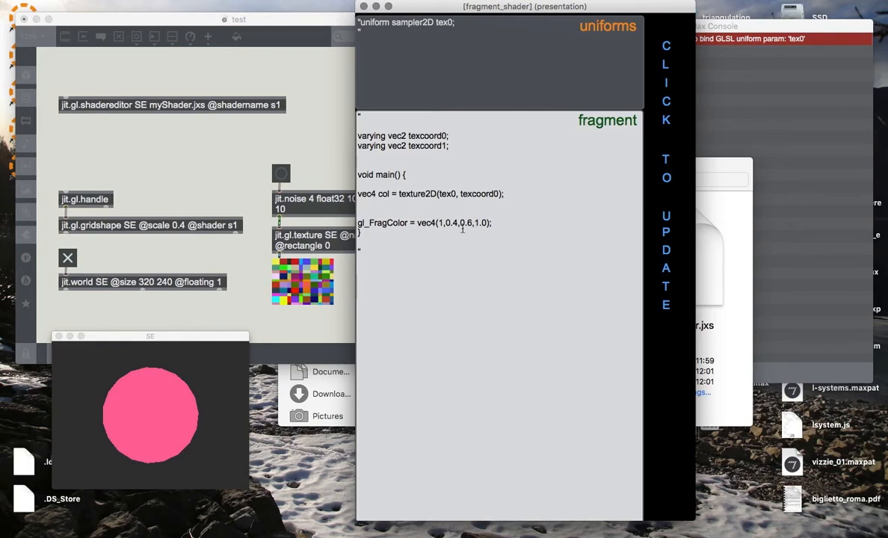
- Replace the fixed pink output colour with col; and recompile the shader
double_click(425, 223)
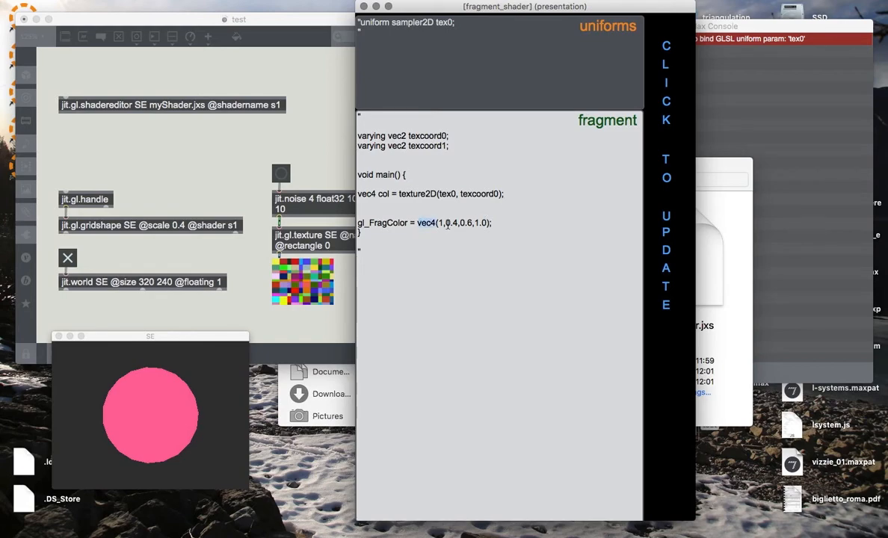
type("col")
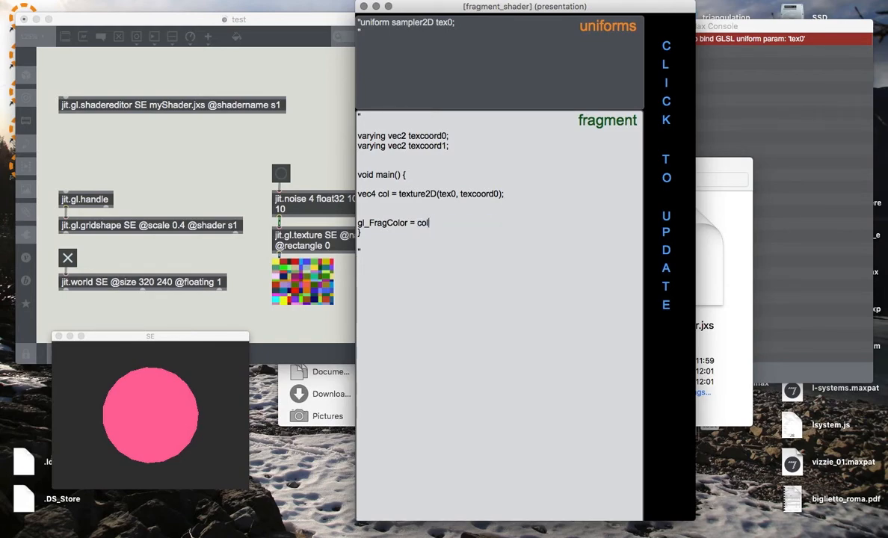
type(";")
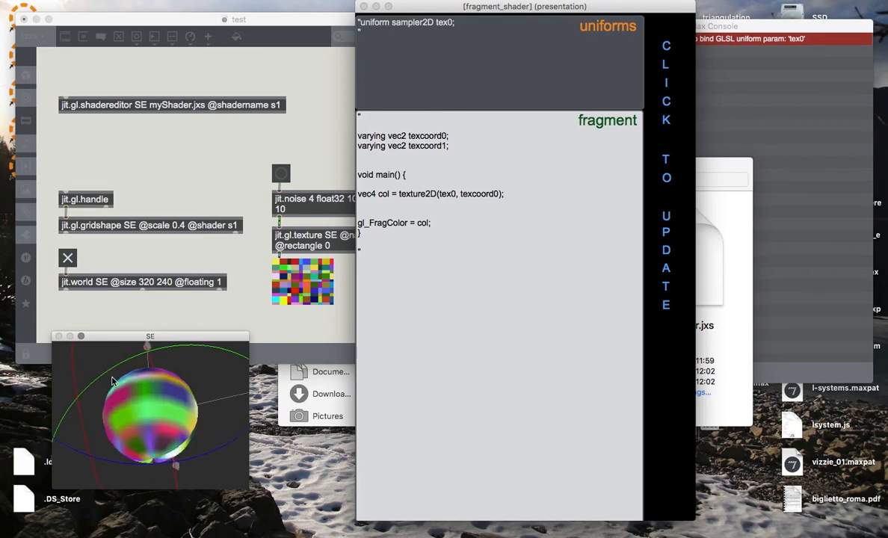
left_click(491, 237)
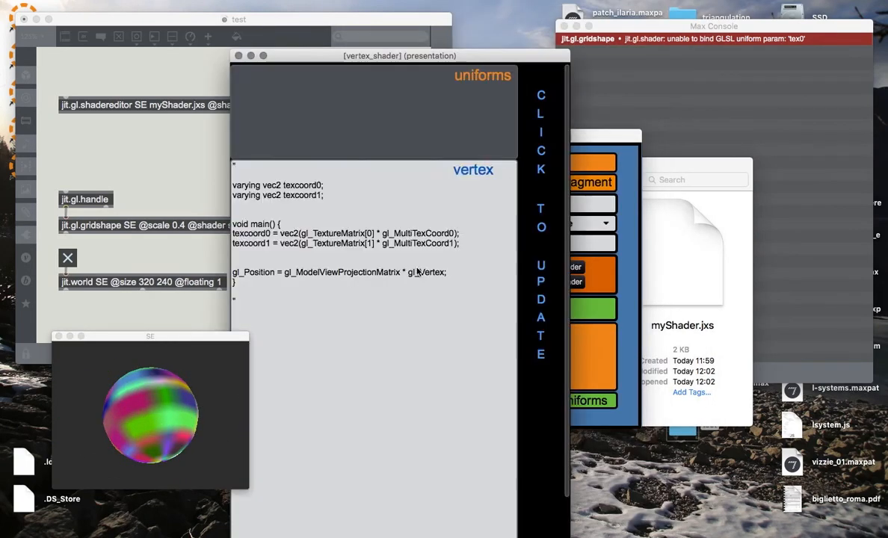
- Add int i = 0; to the vertex shader's main() and check it in myShader.jxs
left_click_drag(399, 55, 322, 27)
type("int i")
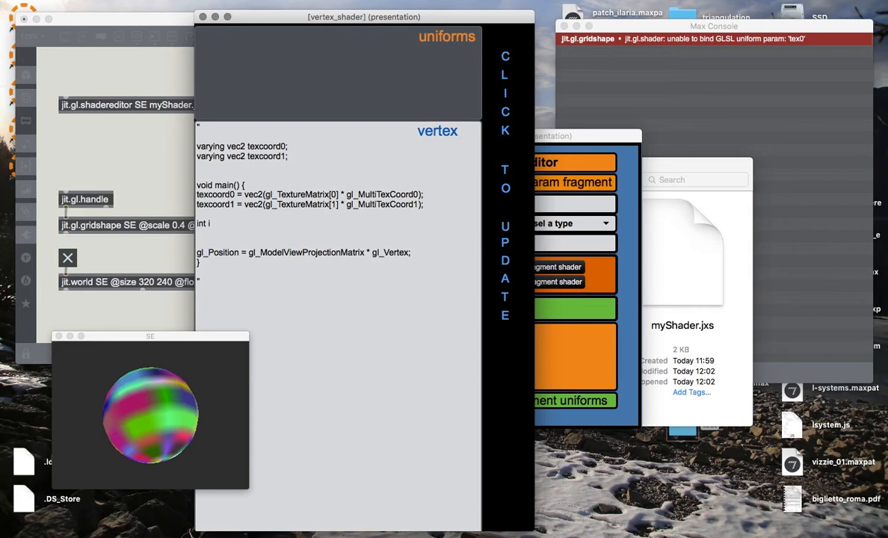
type("= 0;")
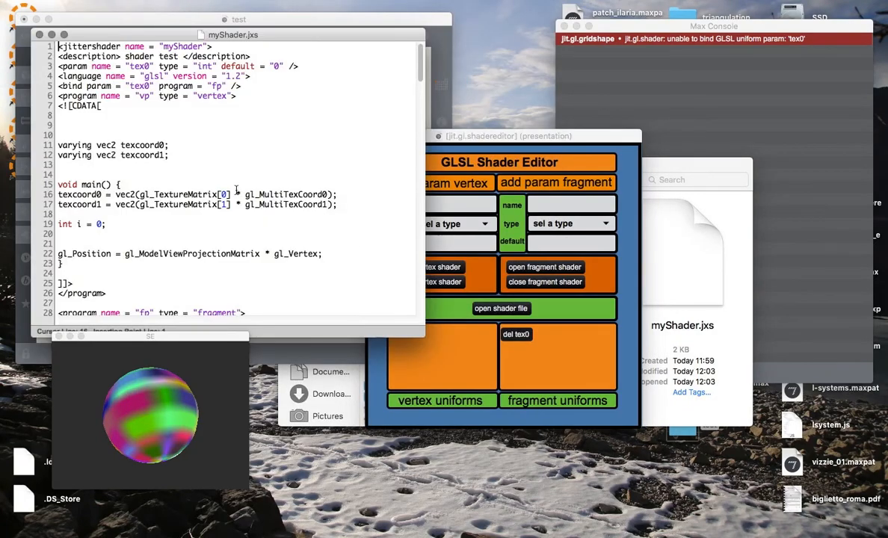
scroll("down", 3)
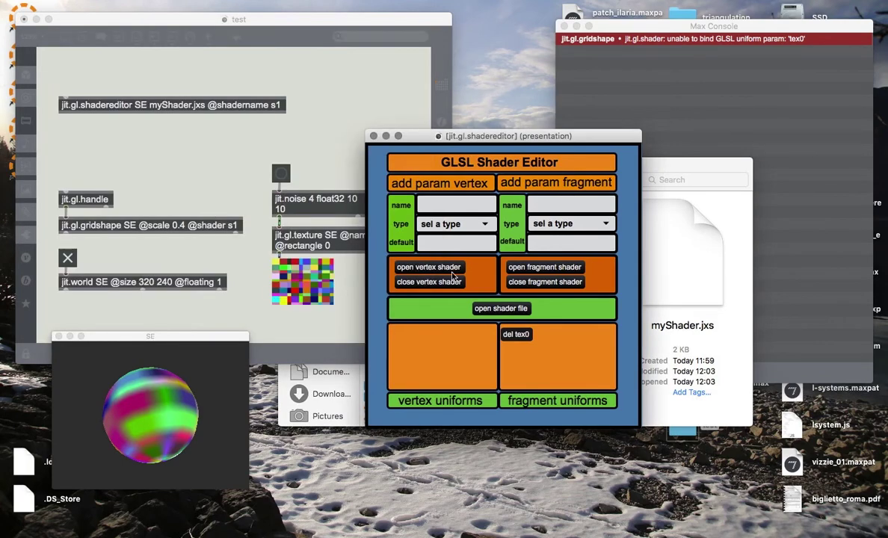
- Add a vertex uniform named time of type float
left_click(456, 203)
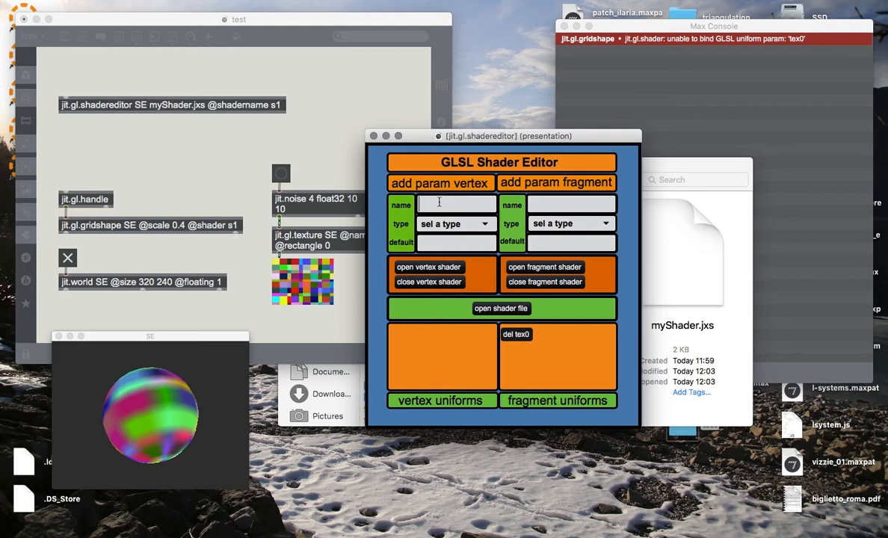
type("time")
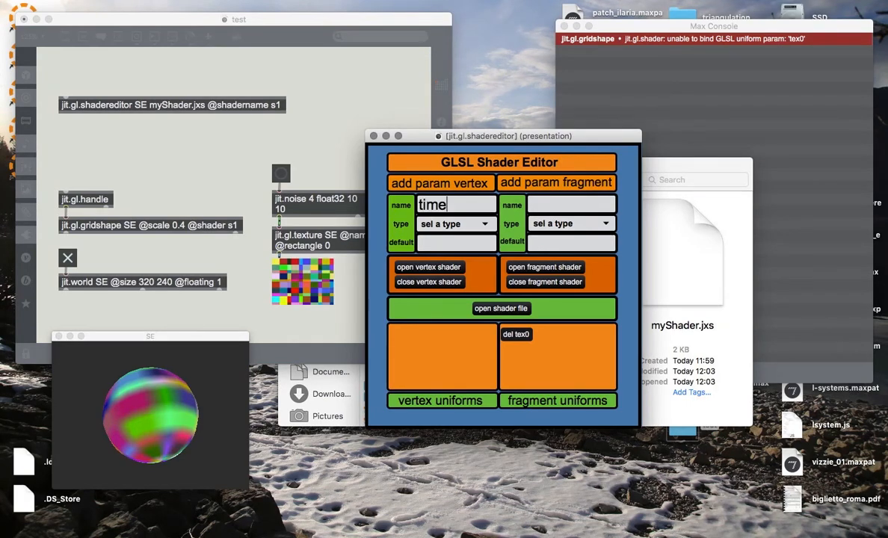
left_click(455, 223)
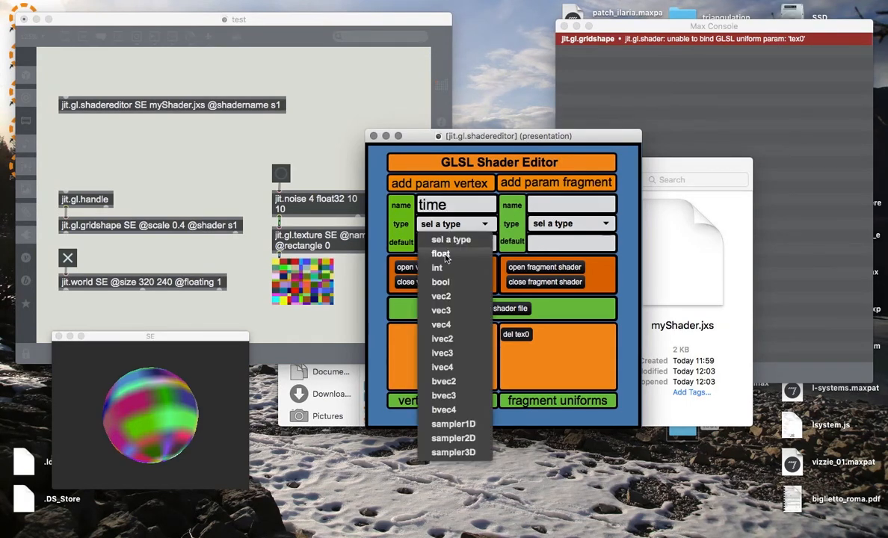
left_click(440, 253)
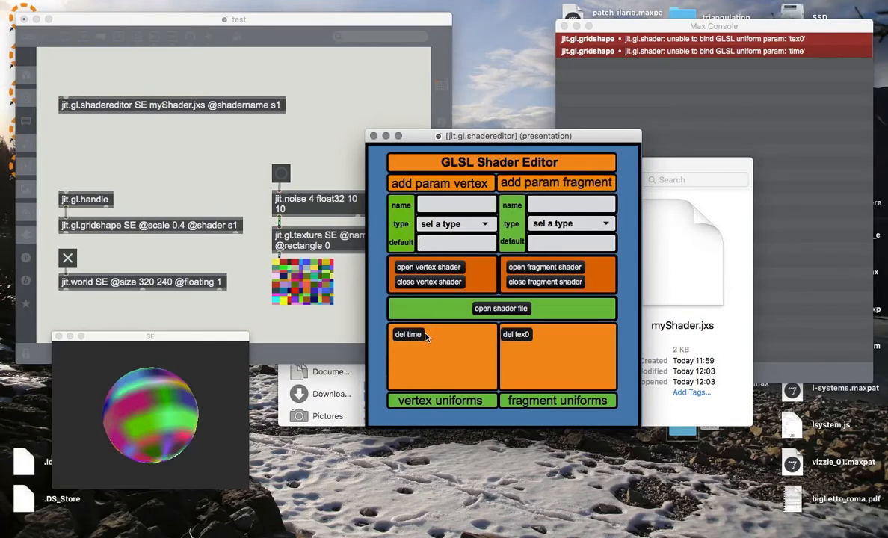
left_click(428, 267)
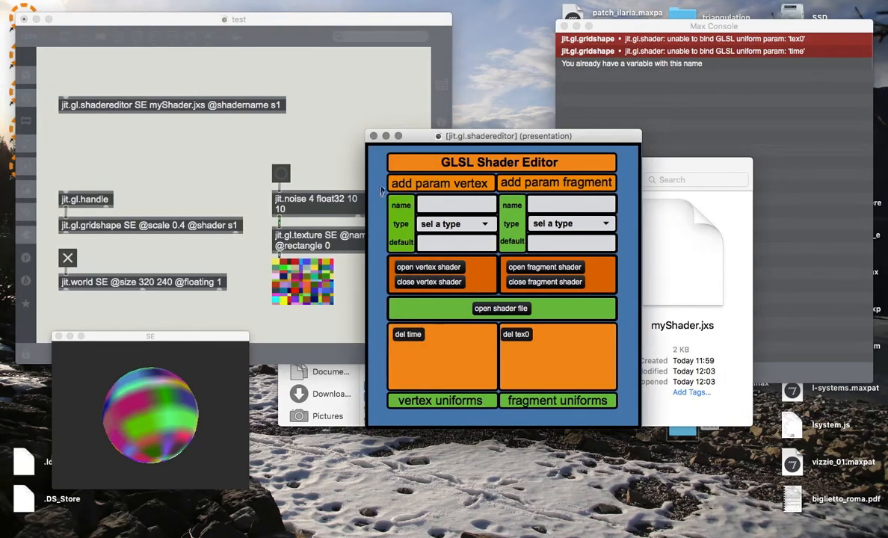
- Change the vertex shader's int i = 0 to int t = time and update
left_click(428, 267)
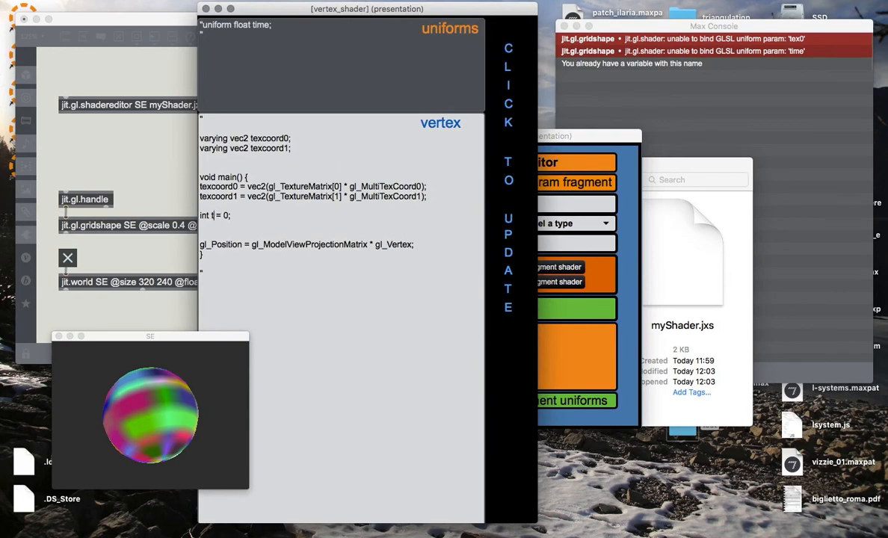
type("time")
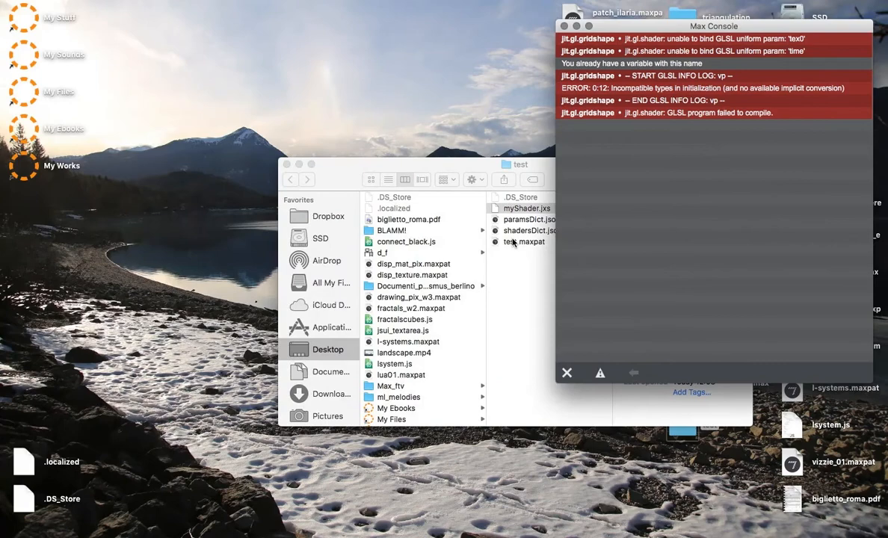
- Reopen test.maxpat from the Finder test folder
double_click(524, 241)
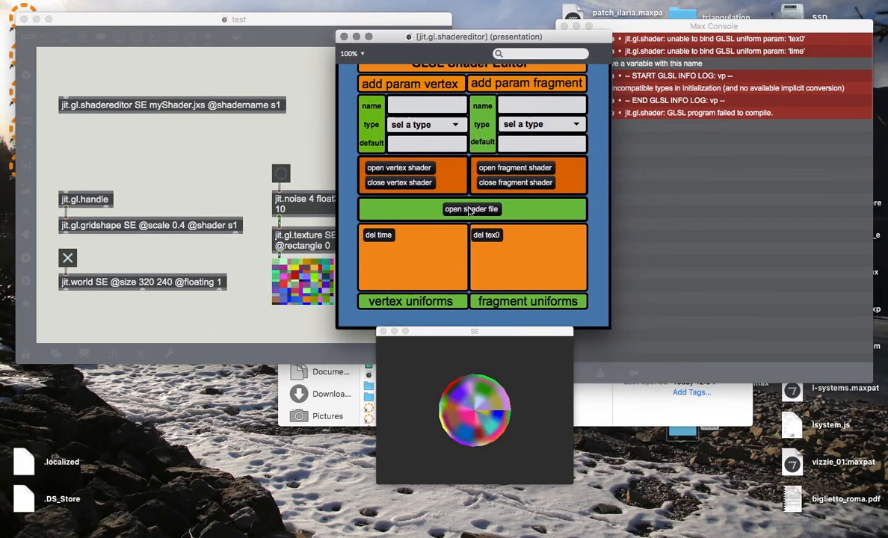
- Inspect the full shader file and move the sphere preview window left
left_click(471, 209)
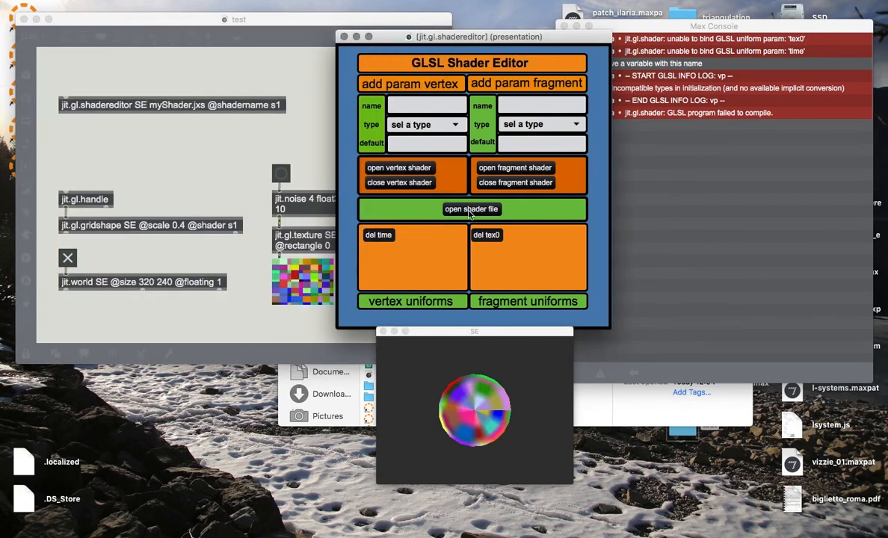
mouse_move(520, 221)
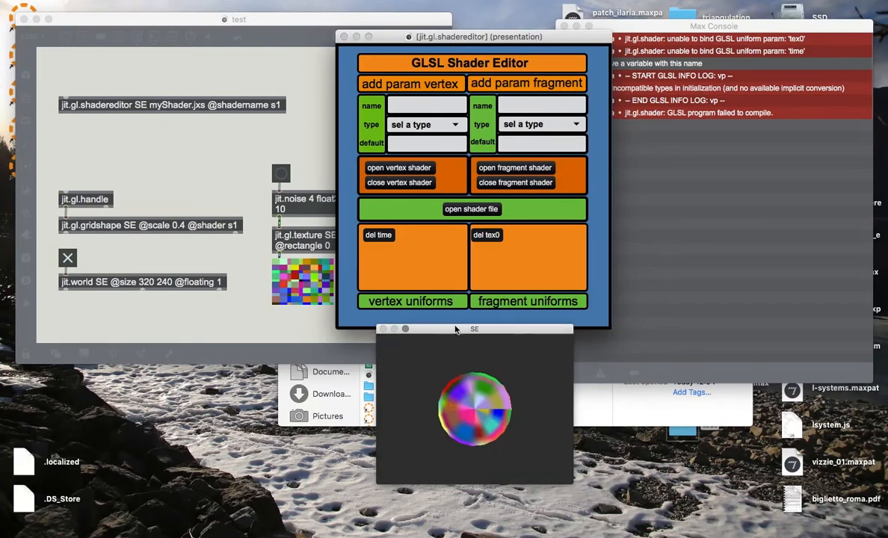
left_click_drag(473, 329, 436, 379)
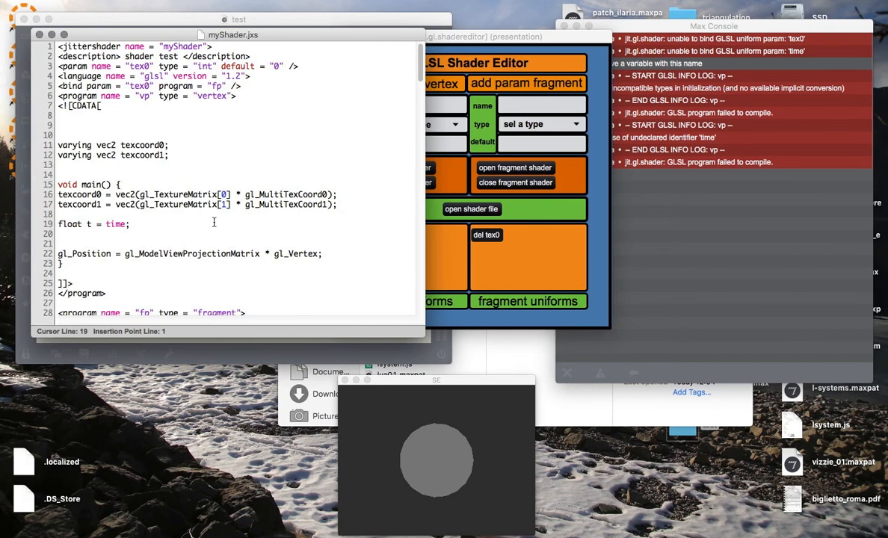
left_click(472, 209)
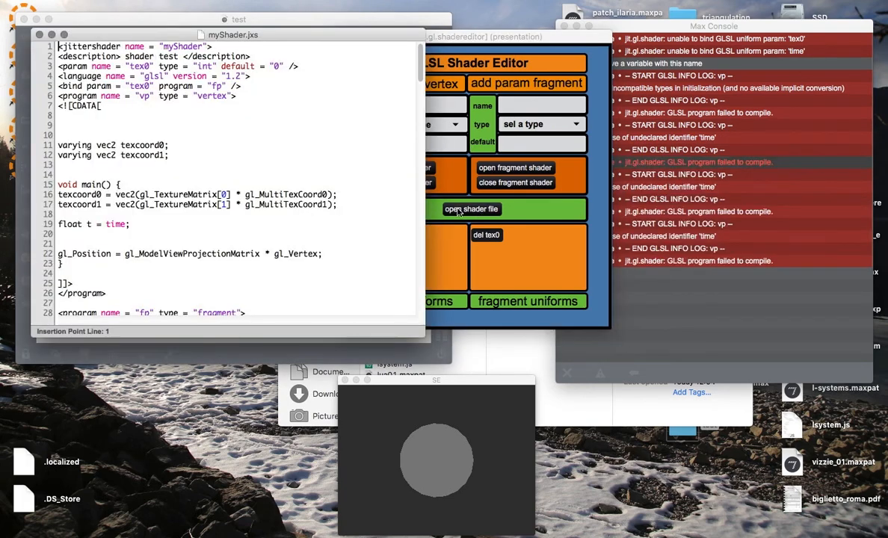
- Delete the time vertex uniform and reopen the vertex shader code
left_click(75, 224)
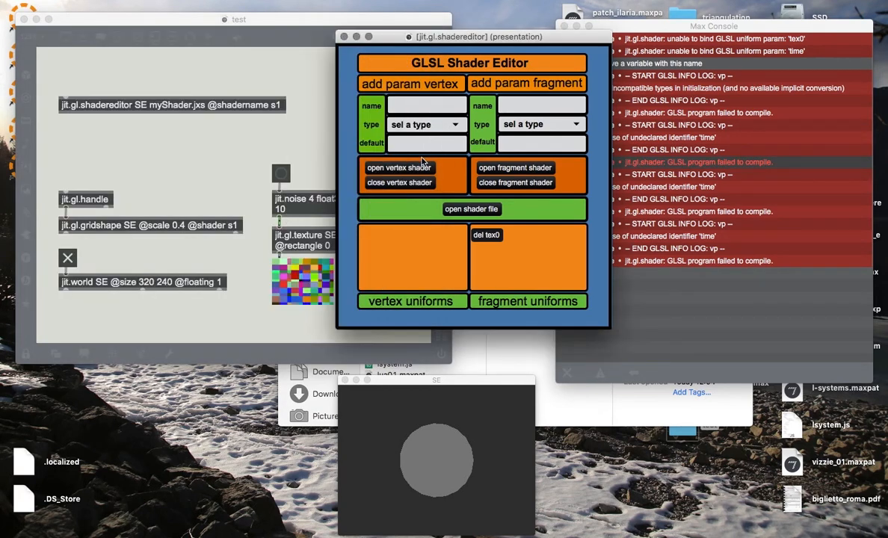
left_click(399, 167)
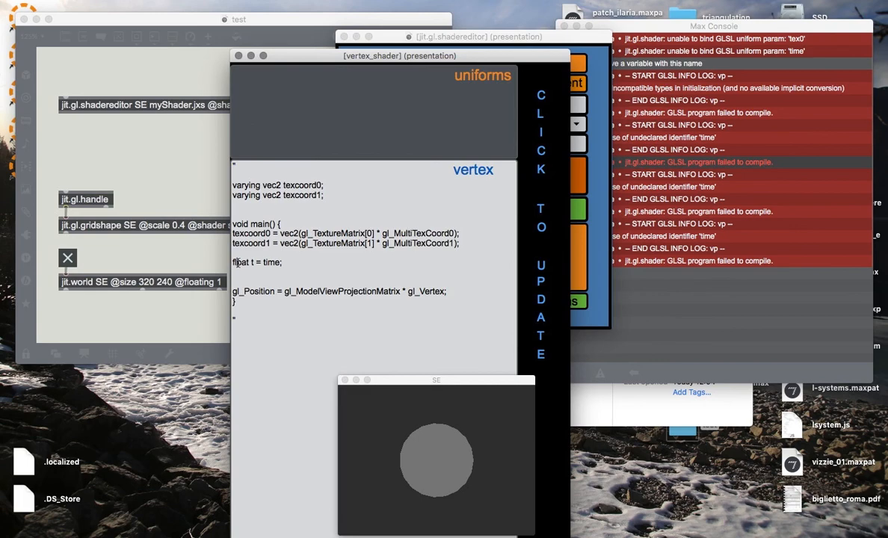